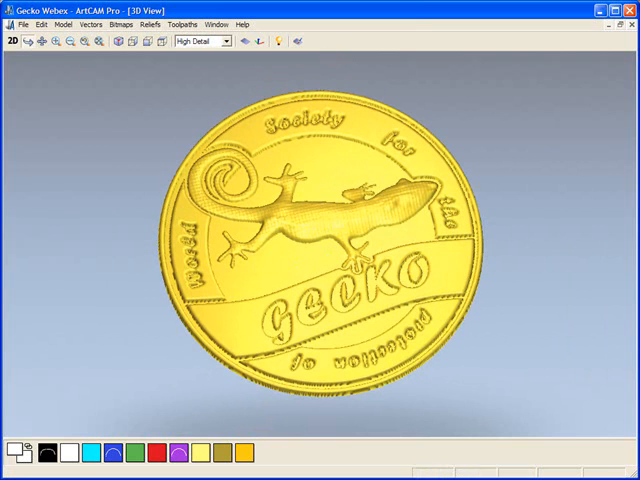
Switch from the finished 3D coin preview to the flat 2D gecko logo artwork
left_click(12, 41)
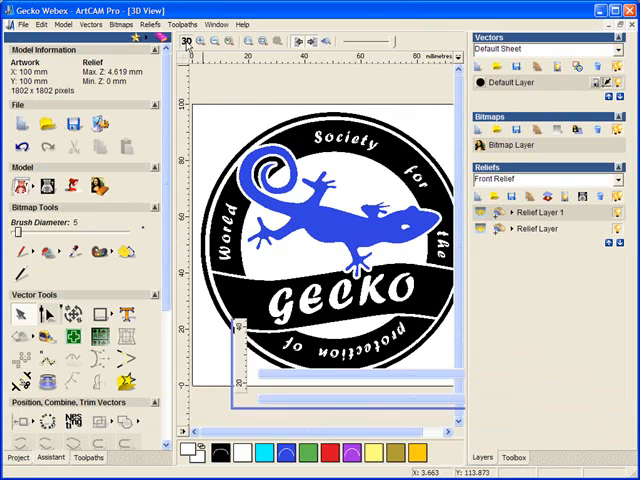
Build a round-profile relief from the blue gecko shape at 30° angle, 0.5 start height
left_click(184, 41)
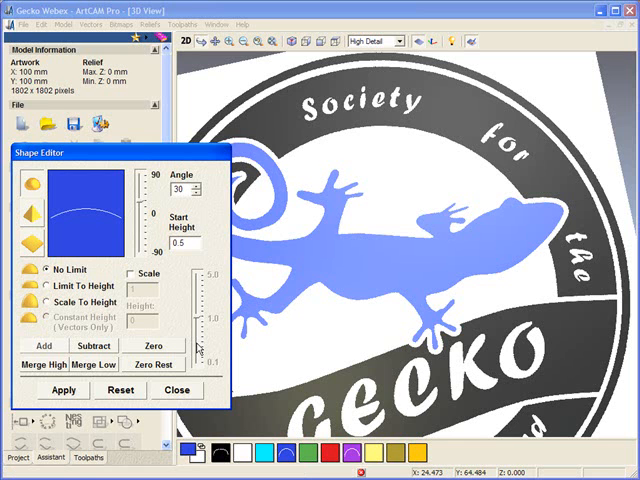
left_click(63, 390)
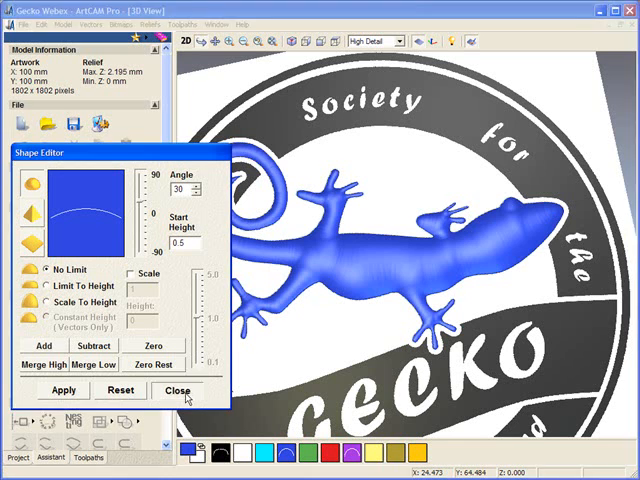
left_click(180, 390)
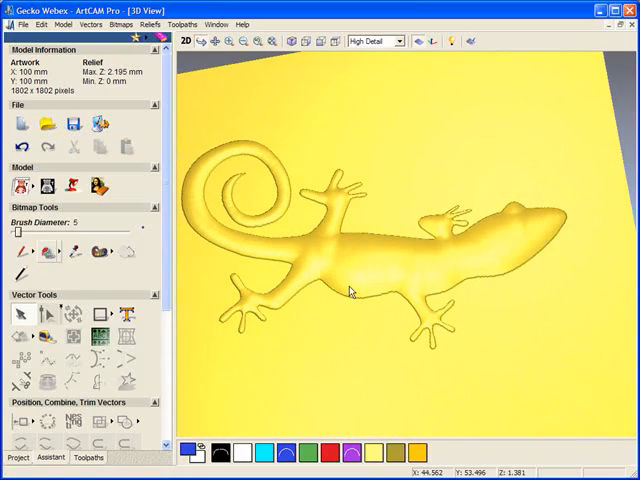
Orbit the 3D view to see the raised gecko relief from a lower, oblique angle
left_click_drag(350, 290, 285, 270)
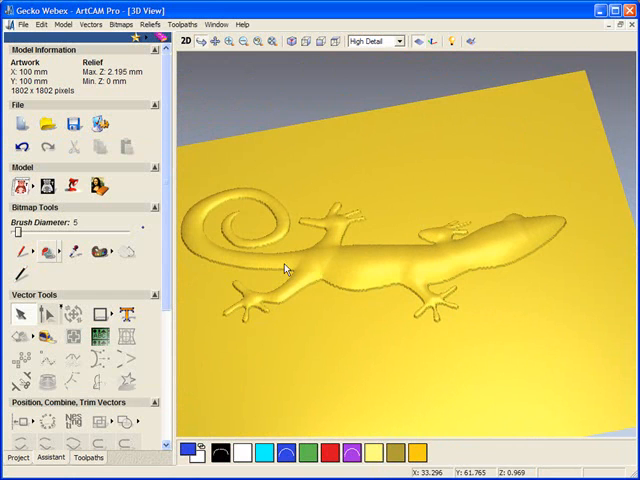
mouse_move(348, 218)
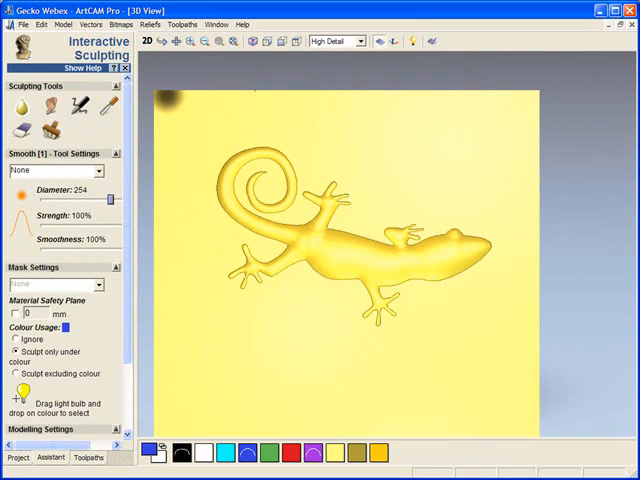
left_click(432, 41)
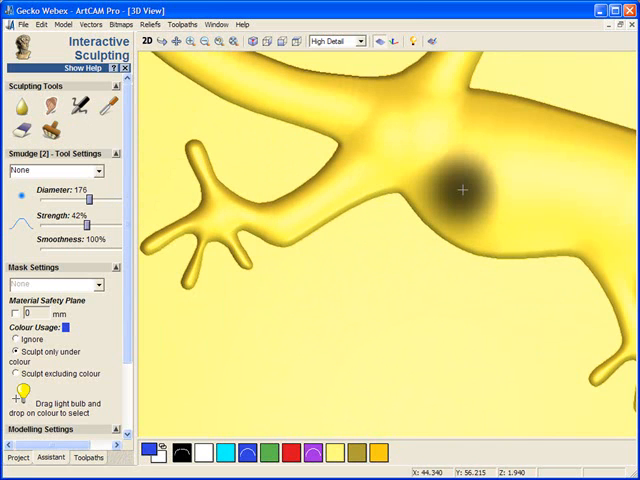
Smudge the front and back leg joins and the belly into smooth blends with the body
left_click_drag(463, 190, 470, 188)
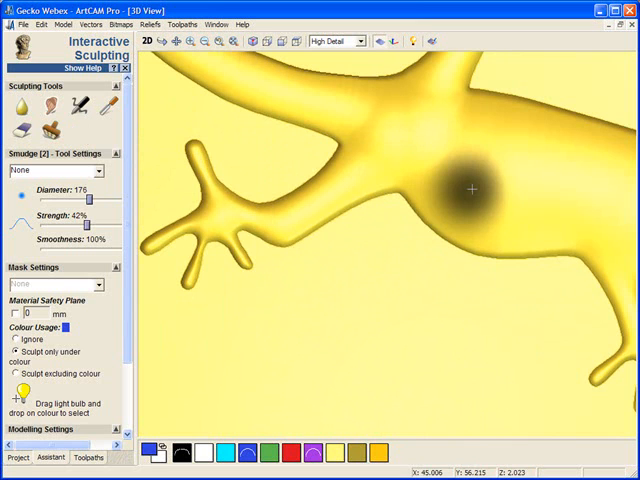
left_click_drag(470, 190, 170, 210)
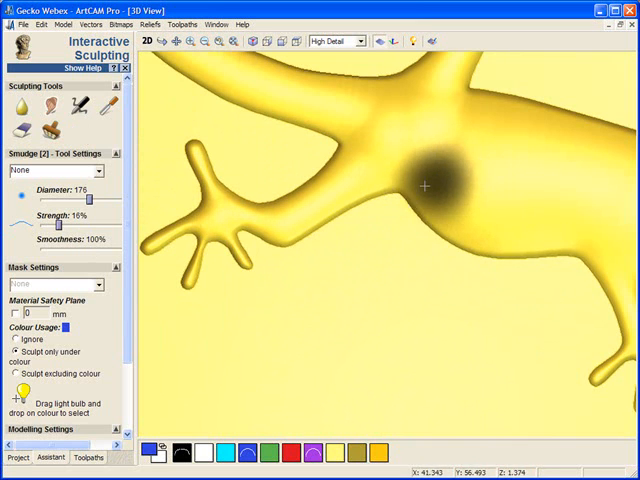
left_click_drag(422, 185, 488, 250)
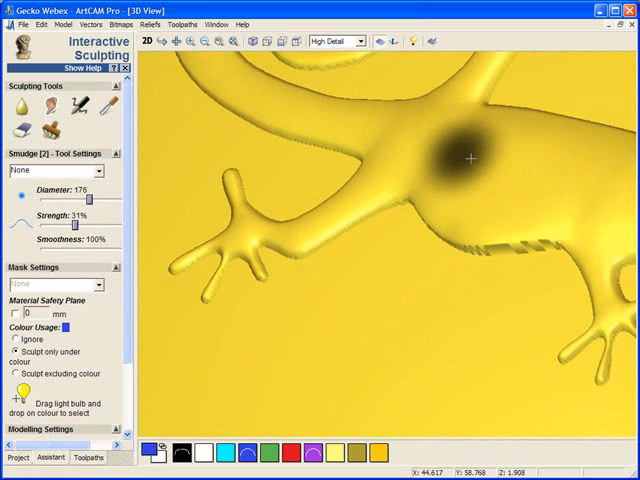
left_click_drag(468, 155, 415, 168)
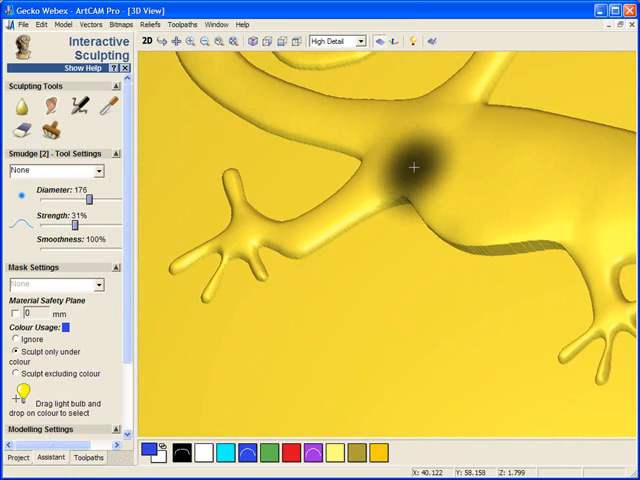
left_click_drag(413, 167, 360, 187)
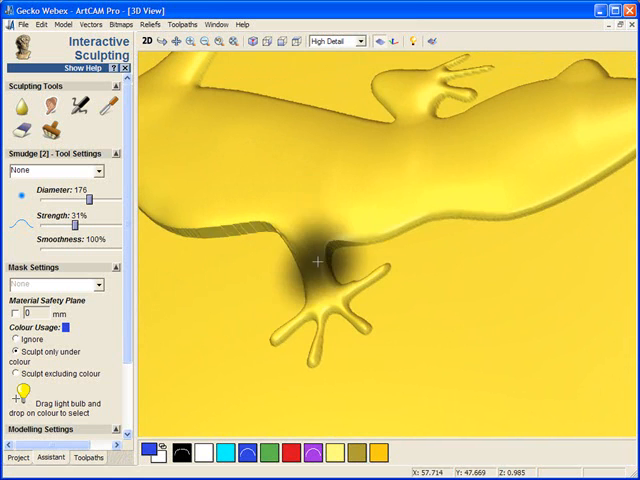
left_click_drag(318, 262, 357, 196)
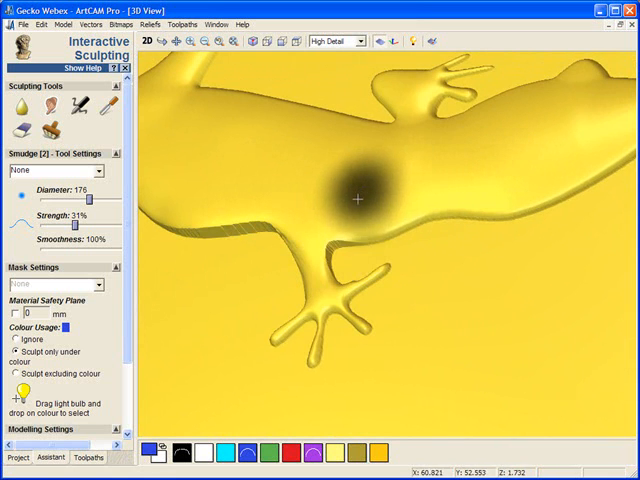
left_click_drag(357, 197, 443, 165)
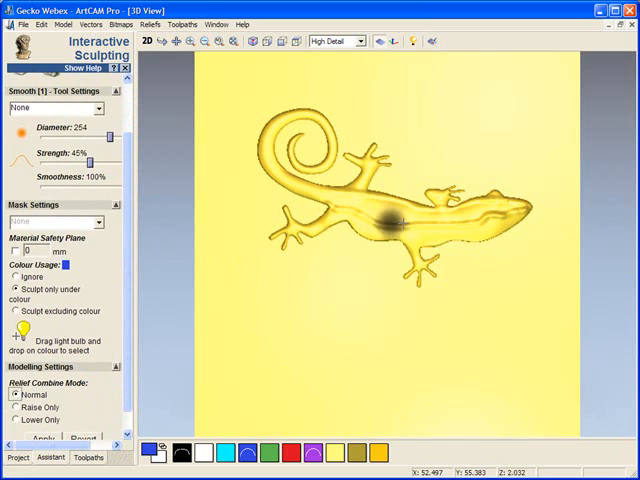
Smooth the middle of the gecko's body and the stretch near its front legs
left_click_drag(390, 225, 500, 208)
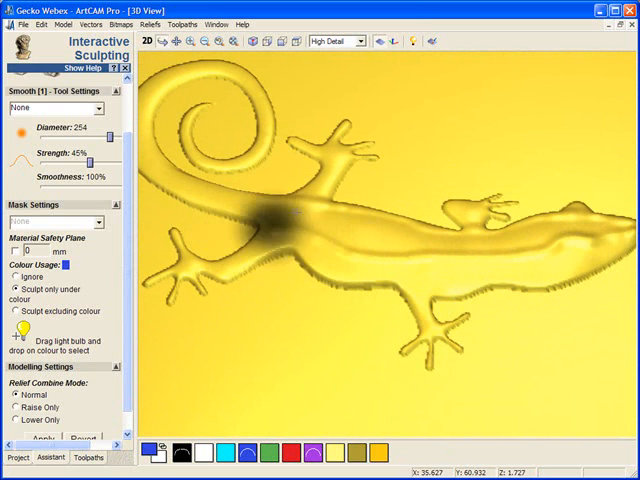
left_click_drag(275, 220, 620, 235)
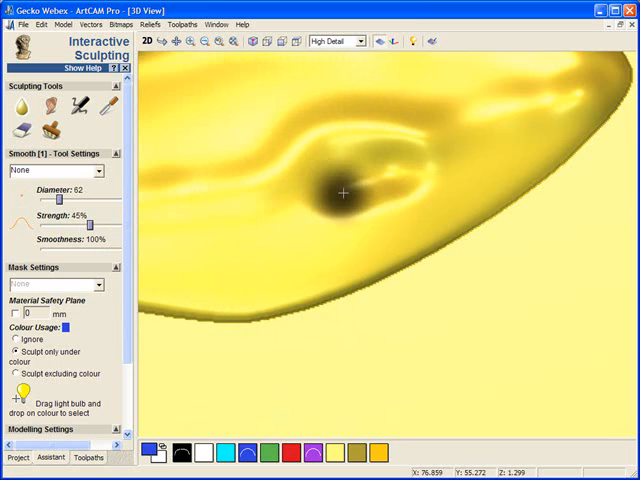
Smooth the gecko's bumpy head and tail base with a 292 diameter, 55% strength brush
left_click_drag(342, 192, 385, 188)
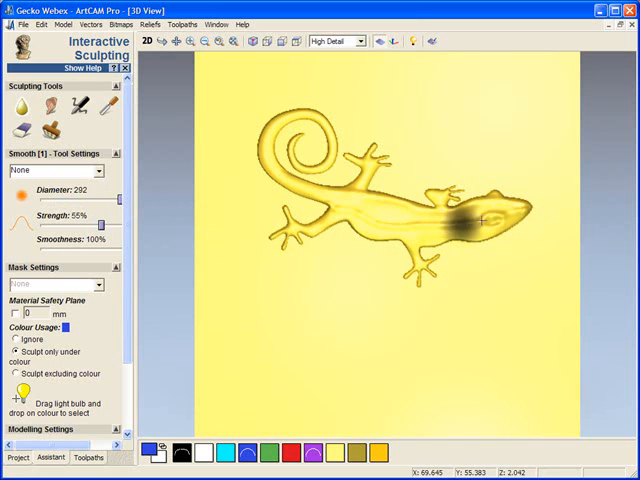
left_click_drag(480, 220, 330, 190)
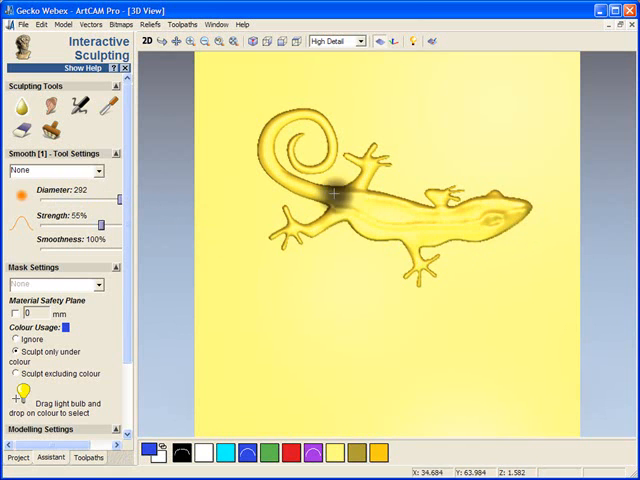
left_click_drag(332, 192, 535, 212)
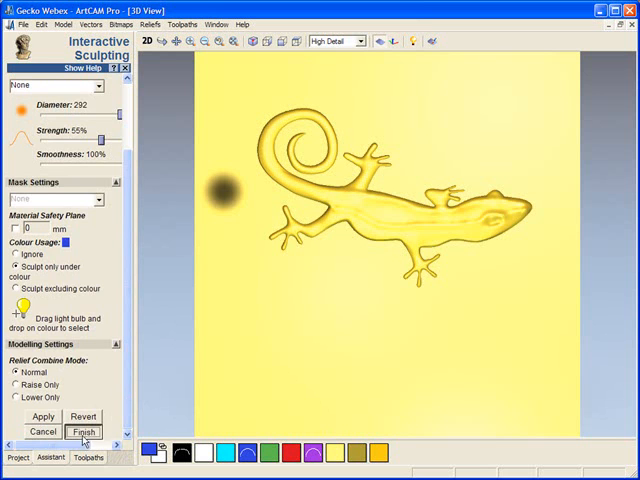
Finish the Interactive Sculpting session, keeping the smudged and smoothed changes
left_click(83, 431)
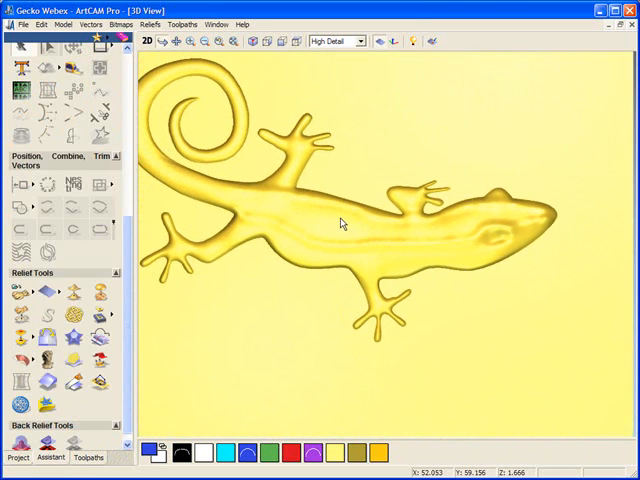
mouse_move(35, 315)
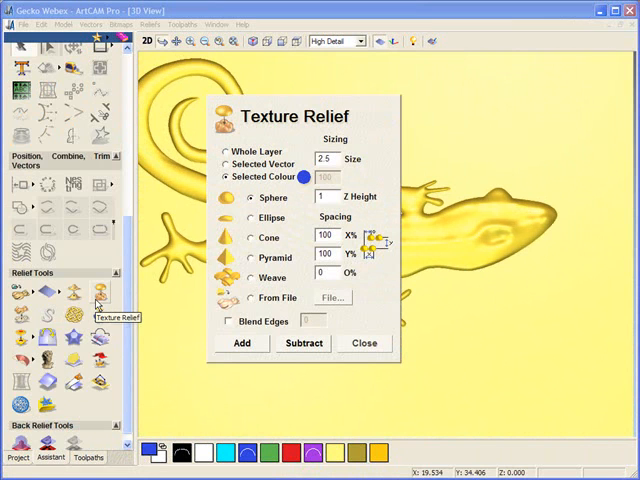
mouse_move(296, 183)
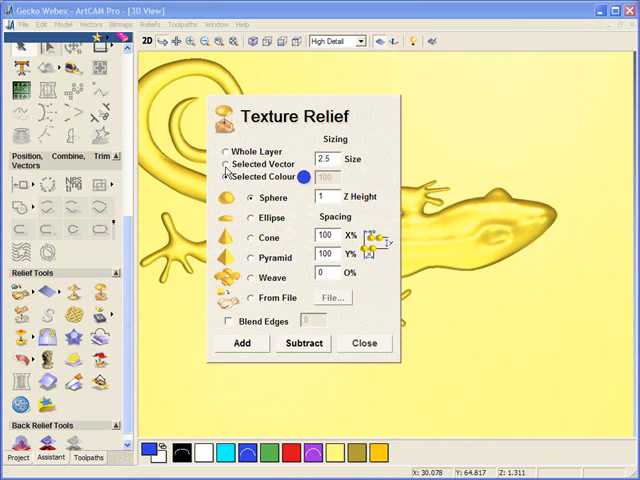
Add a Selected Colour sphere texture with size 0.5 and Z height 0.1 to the gecko
left_click(227, 177)
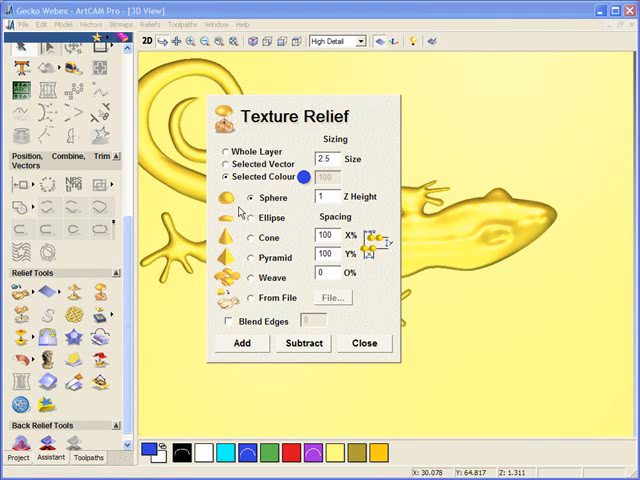
left_click(322, 196)
type("0.1")
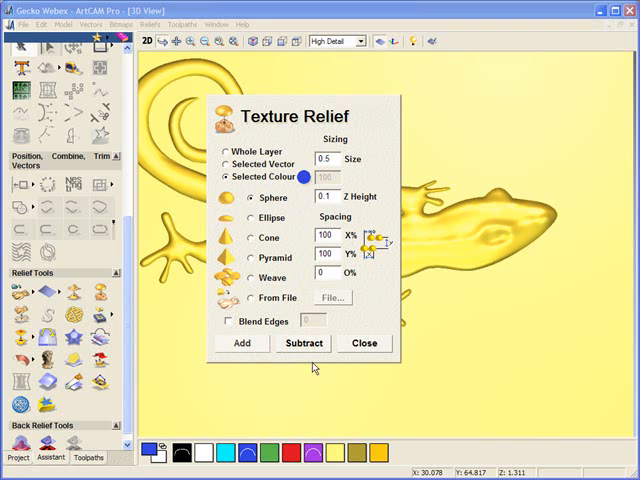
mouse_move(490, 289)
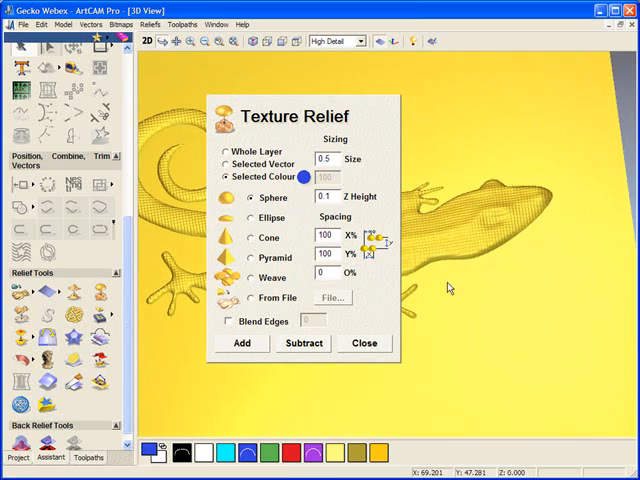
left_click(364, 343)
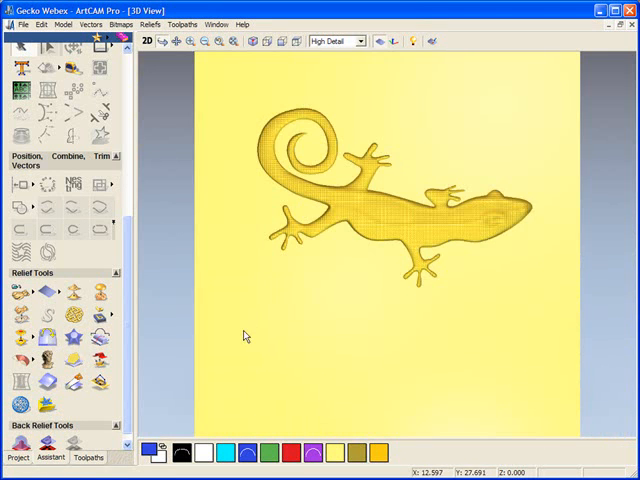
mouse_move(22, 315)
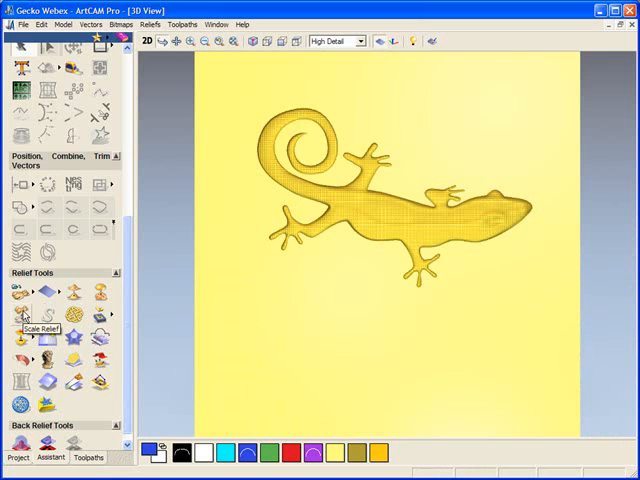
Apply Smooth Relief limited to the Selected Colour area, adjusting the number of smoothing passes
left_click(22, 314)
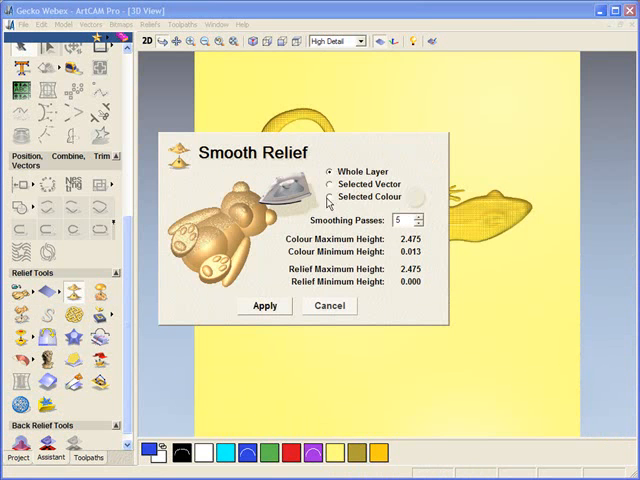
left_click(329, 196)
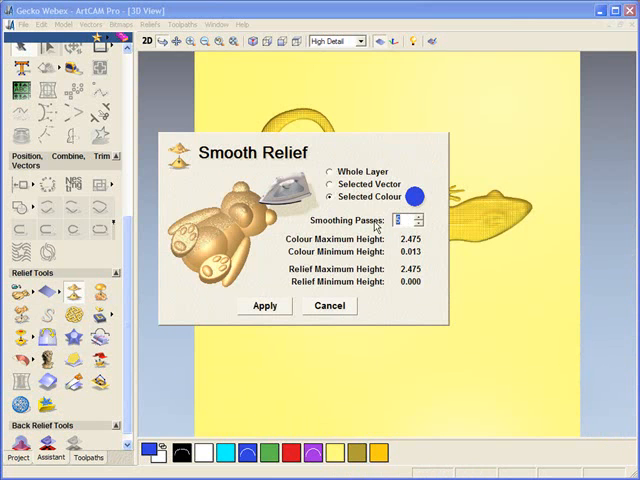
left_click(264, 306)
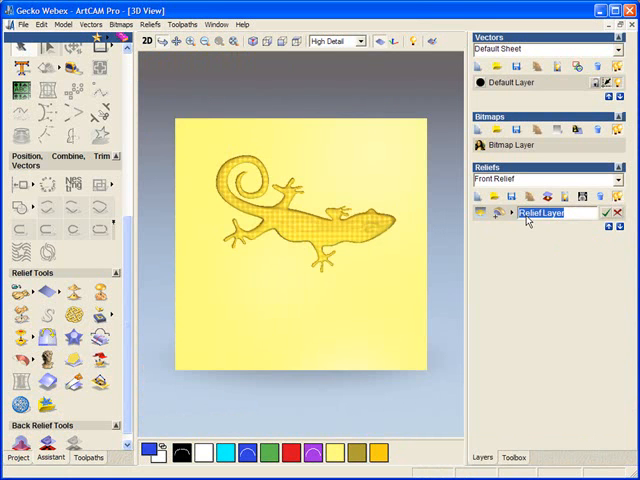
Name the existing relief layer 'Gecko' and a newly created relief layer 'Logo Border'
type("Gecko")
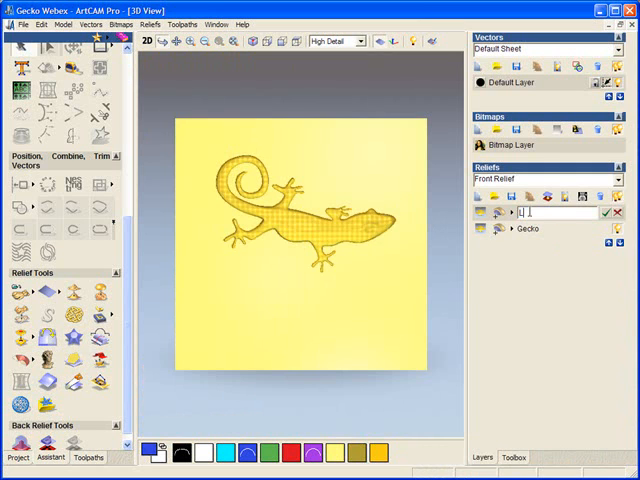
type("Logo B")
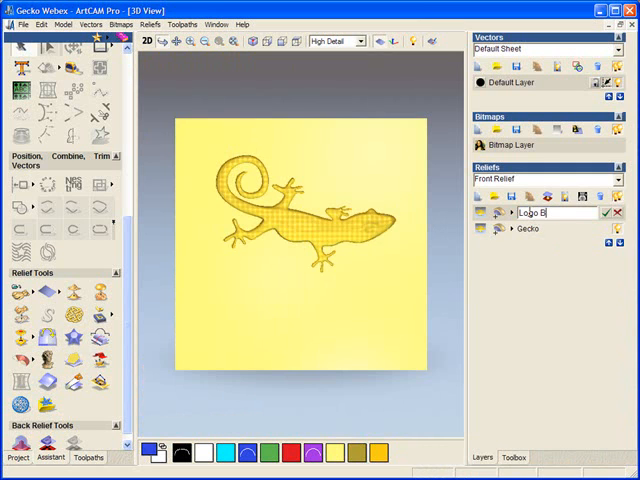
type("Border")
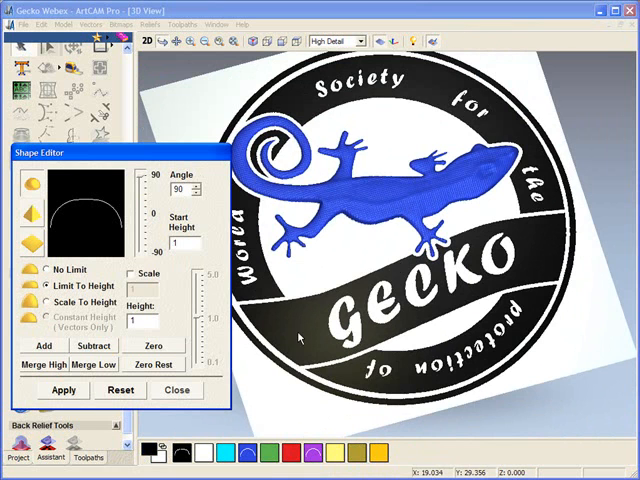
mouse_move(33, 248)
type("0.5")
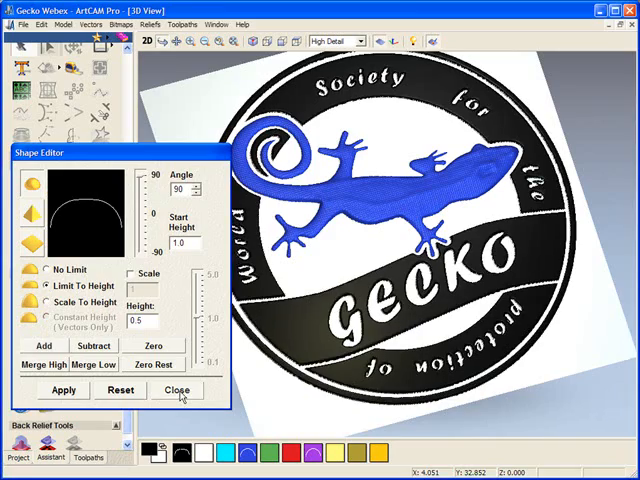
Close the Shape Editor after applying the round 90° profile (start 1.0, limit 0.5) to the logo ring
left_click(178, 390)
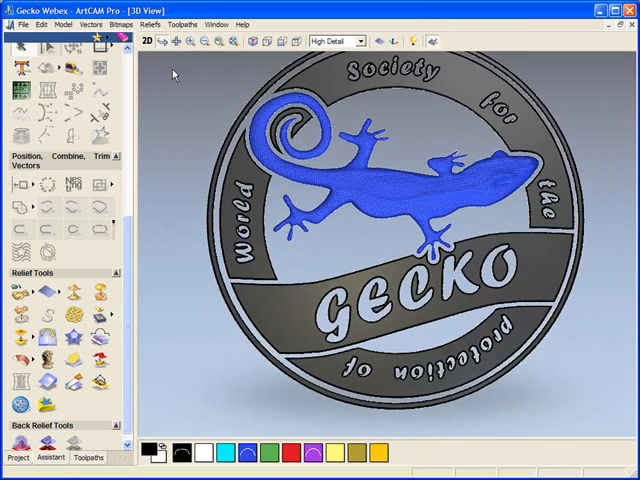
Switch the display back to the flat 2D View of the logo
left_click(147, 40)
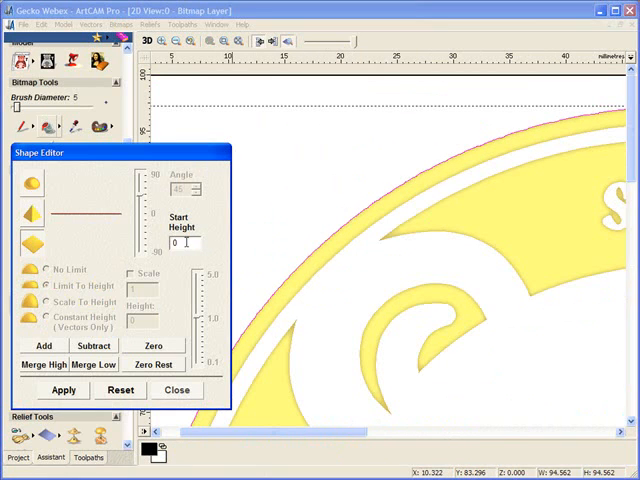
Enter 0.5 as the Start Height for the yellow coin area's flat profile
type("0.5")
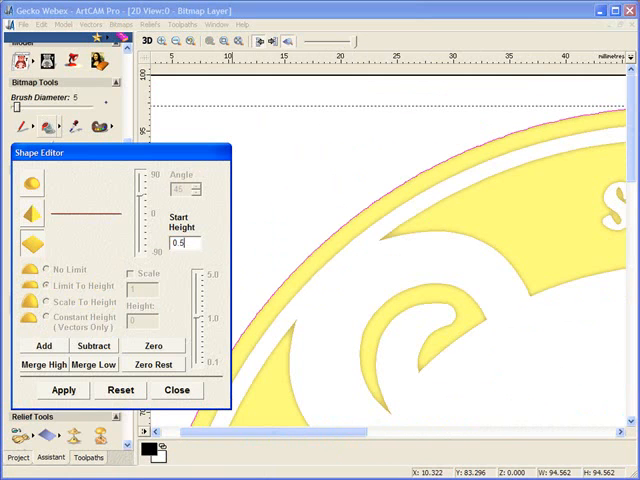